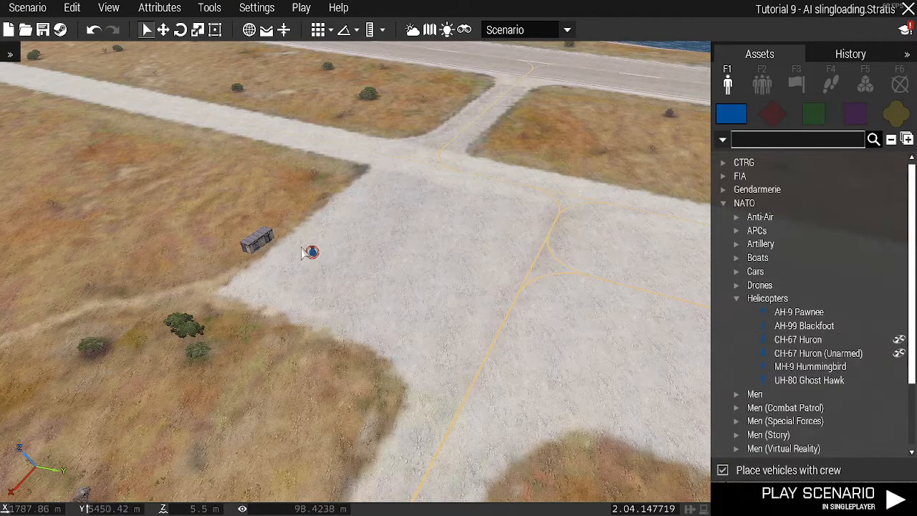
mouse_move(809, 380)
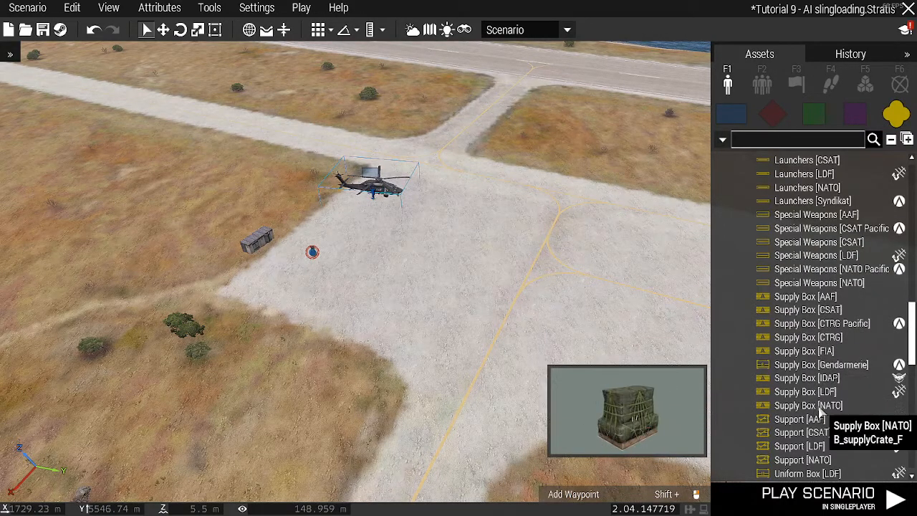
Step: Place the UH-80 Ghost Hawk and a Supply Box [NATO] on the airfield apron
right_click(480, 218)
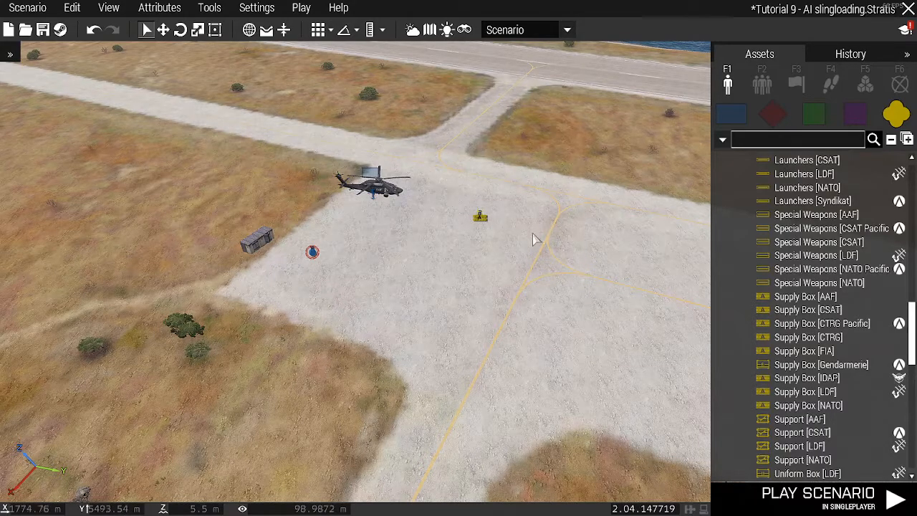
right_click(376, 187)
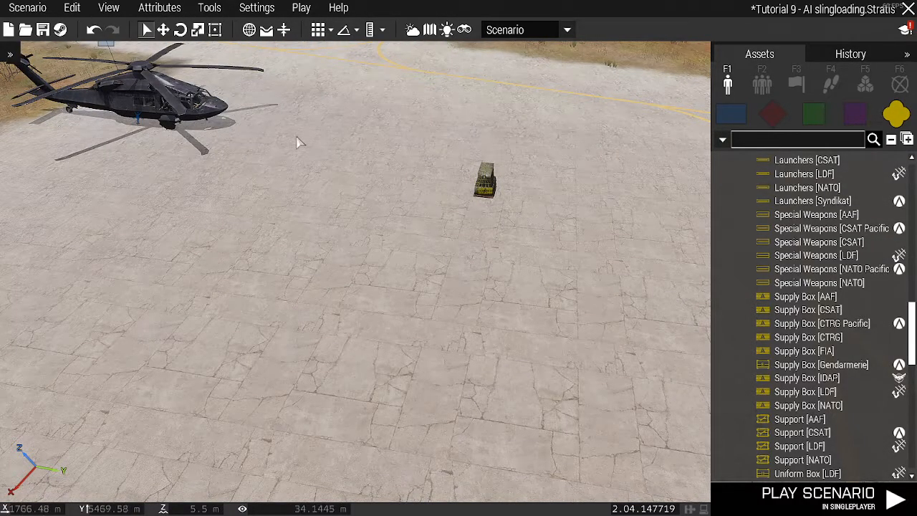
mouse_move(428, 177)
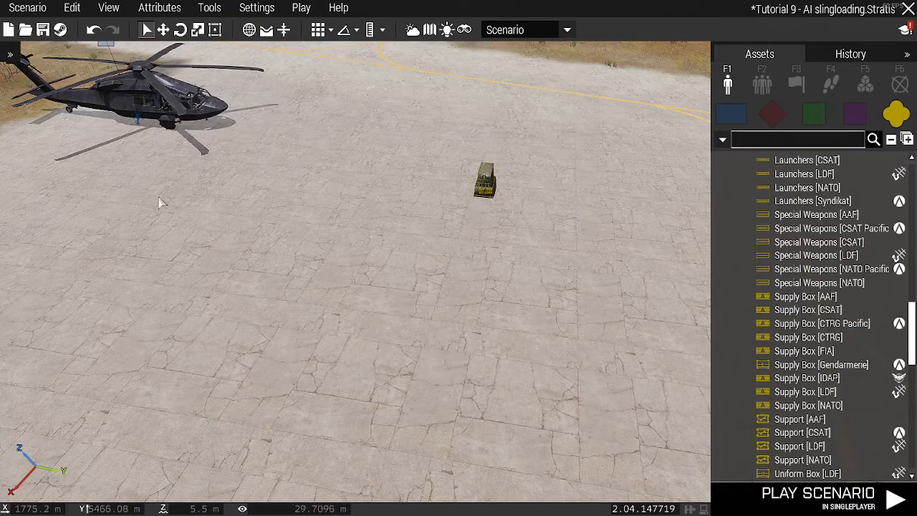
right_click(133, 115)
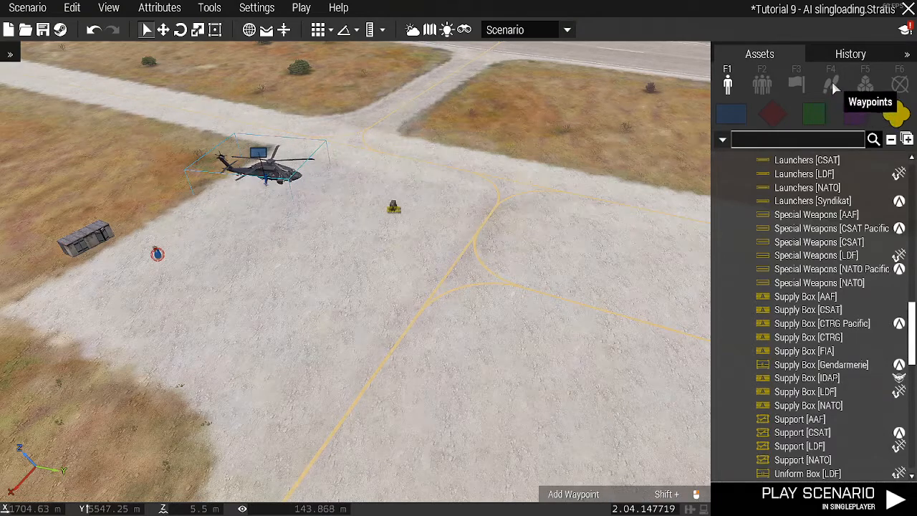
Step: Give the Ghost Hawk a LIFT CARGO waypoint on the NATO supply box
click(831, 81)
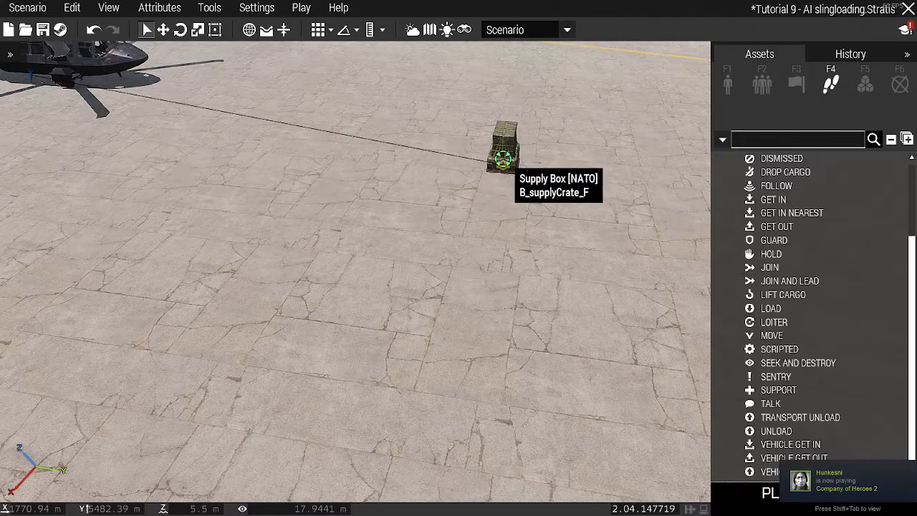
right_click(501, 150)
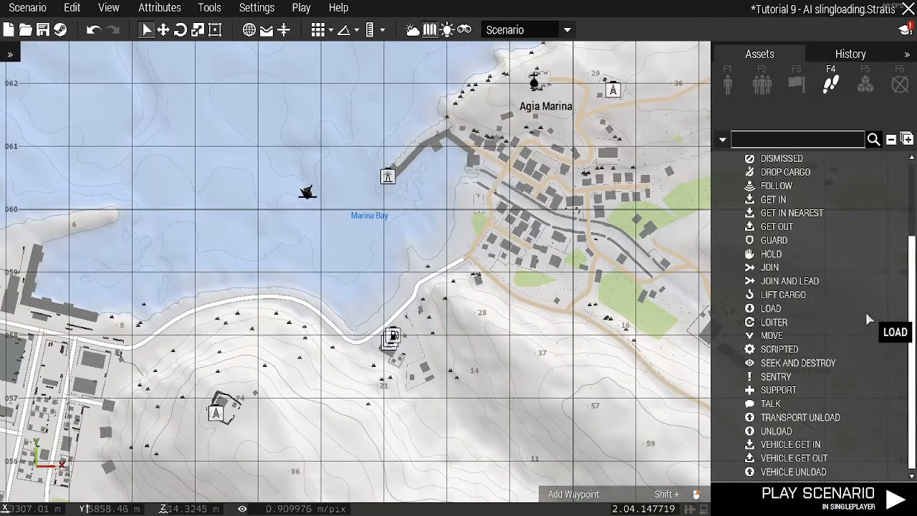
mouse_move(814, 342)
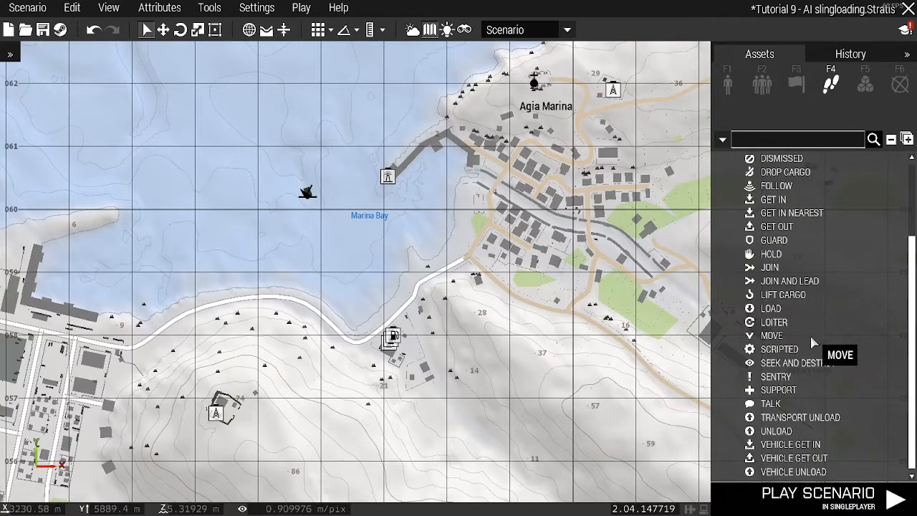
mouse_move(788, 390)
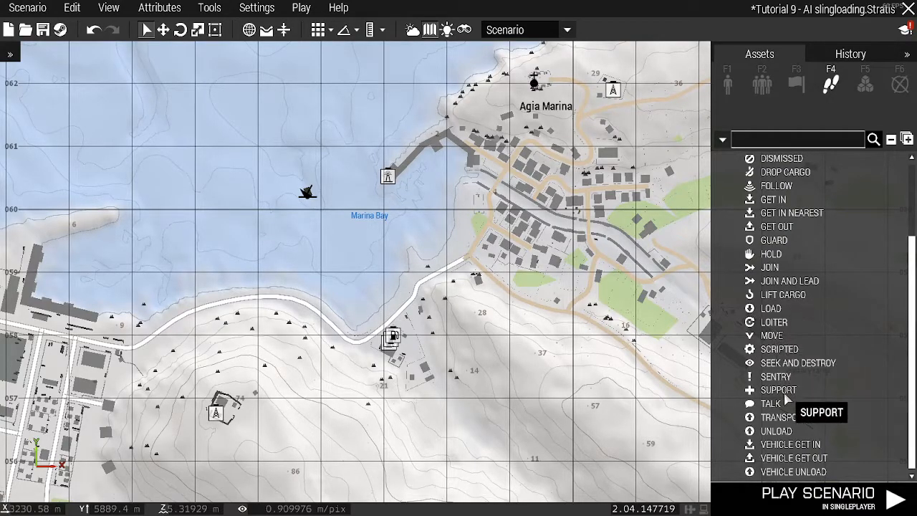
mouse_move(784, 301)
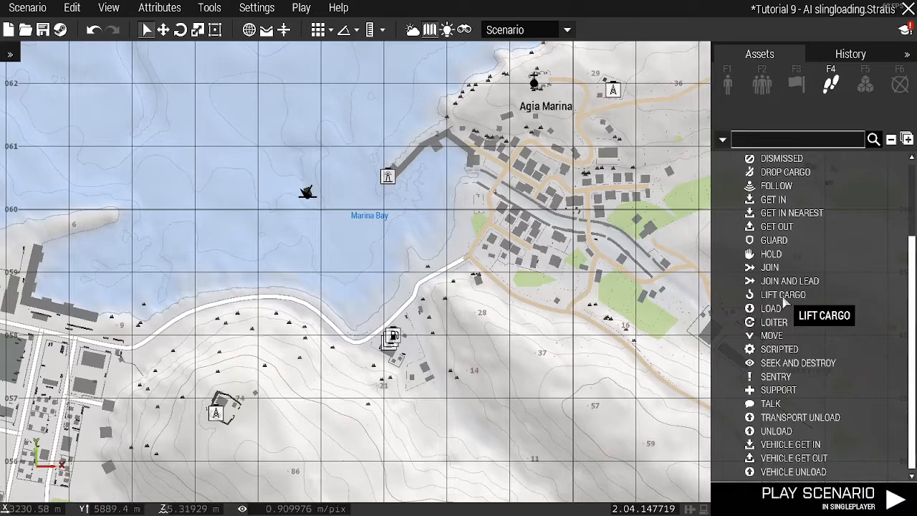
mouse_move(777, 172)
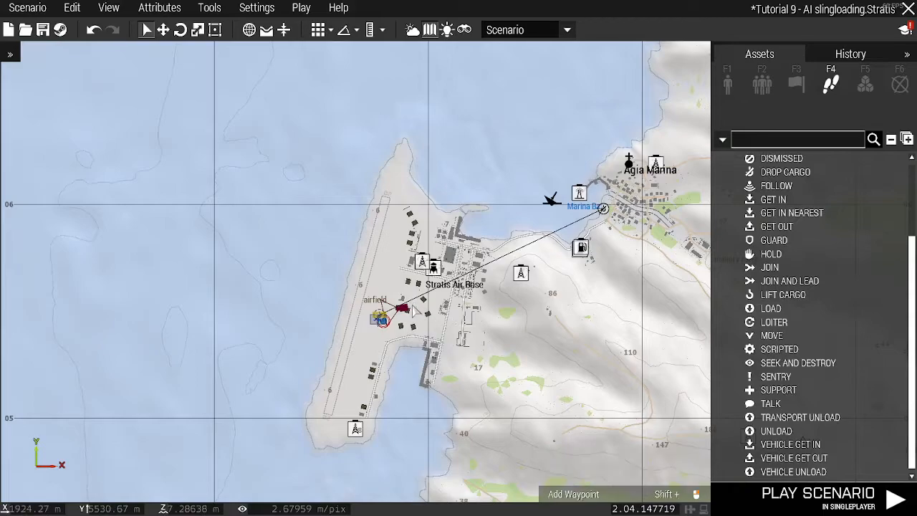
mouse_move(419, 313)
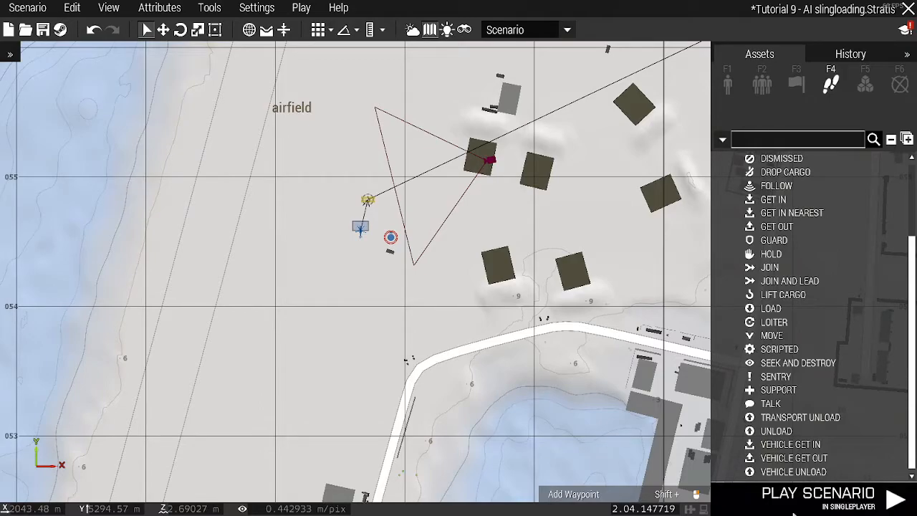
Step: Play the scenario, watch the Ghost Hawk slingload the supply box, then pause the preview
click(818, 499)
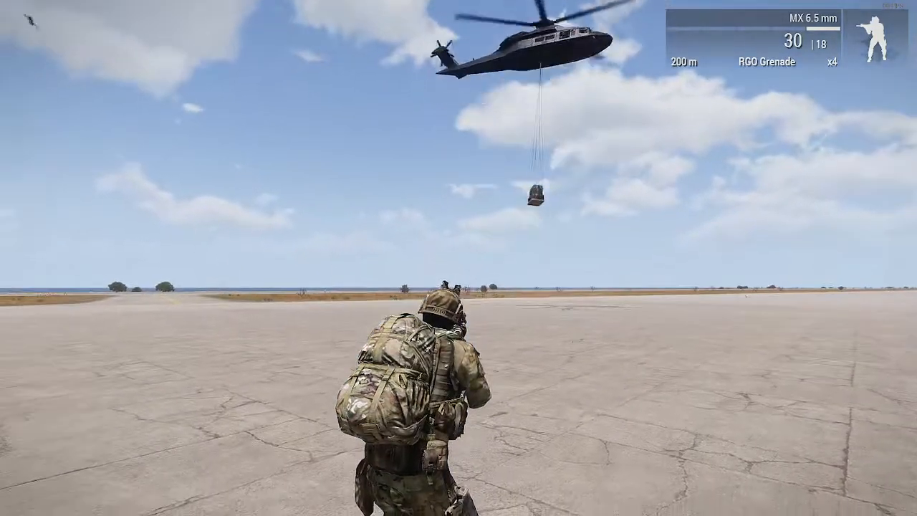
key(m)
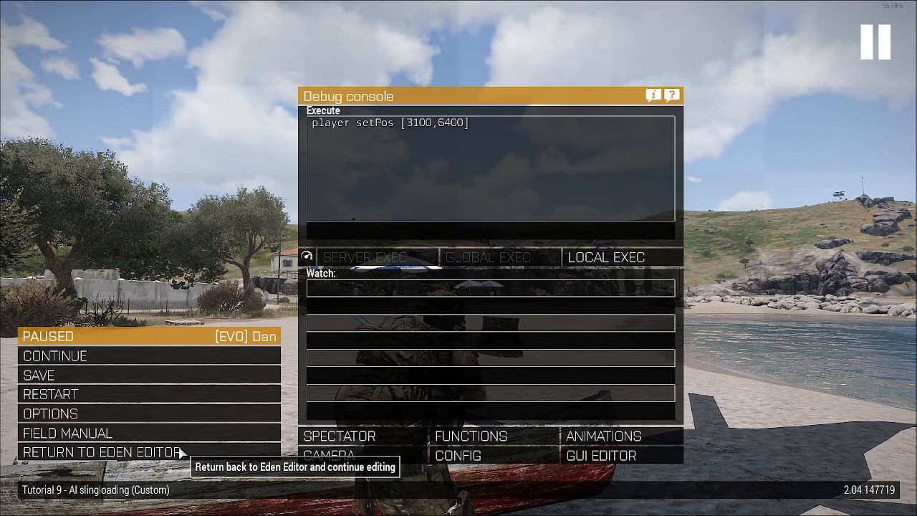
Step: Return to Eden Editor and place a trigger west of the helicopter
click(103, 452)
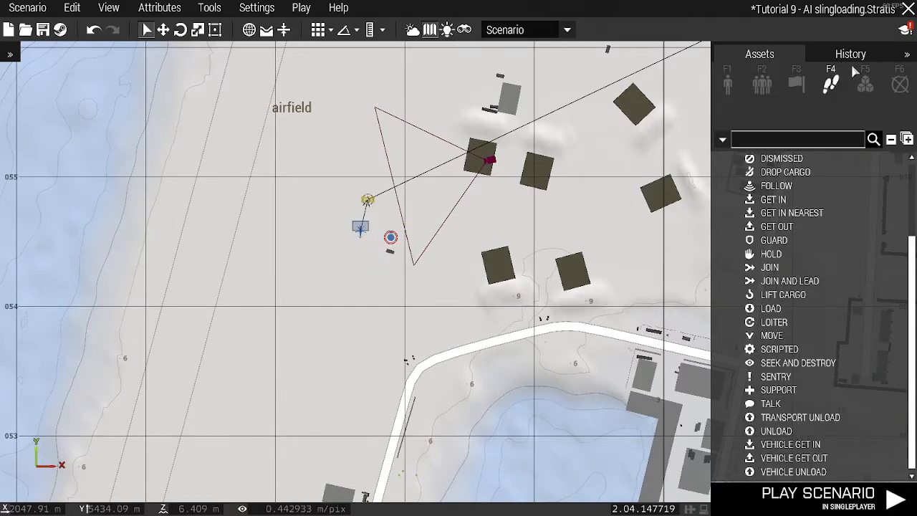
click(795, 83)
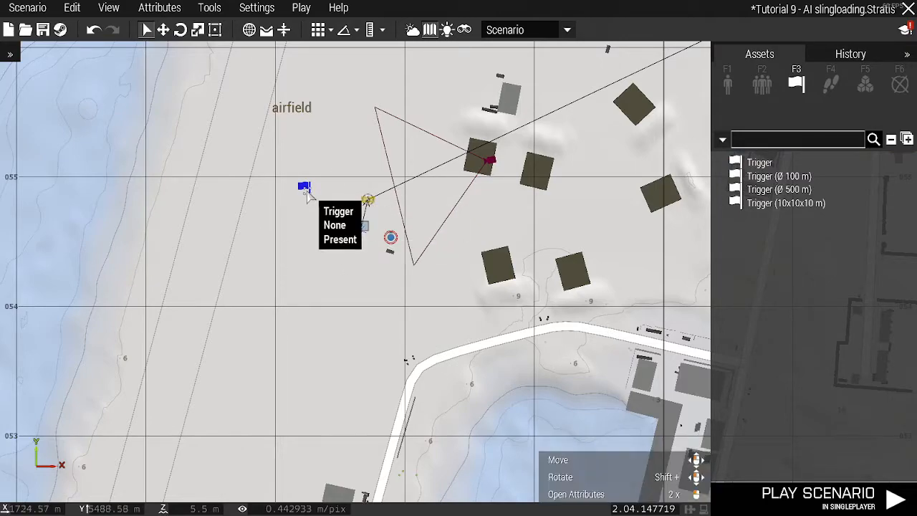
mouse_move(367, 201)
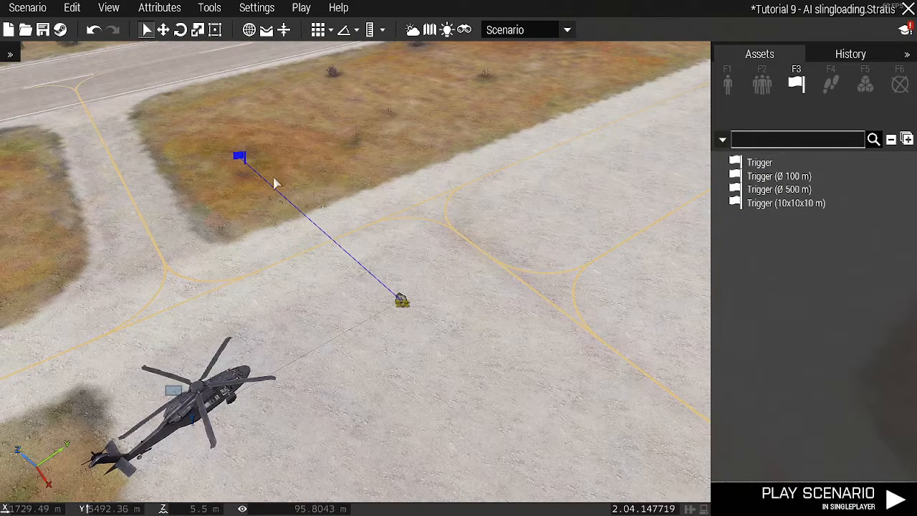
mouse_move(514, 354)
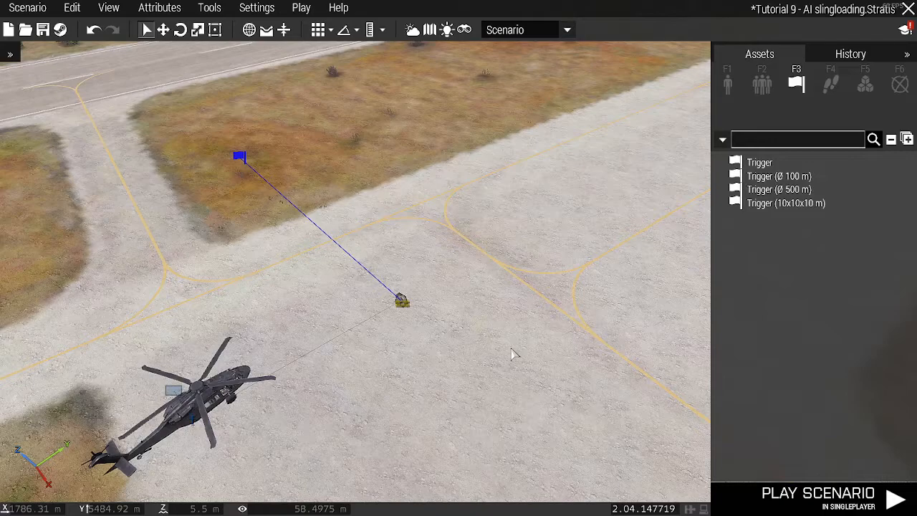
mouse_move(481, 362)
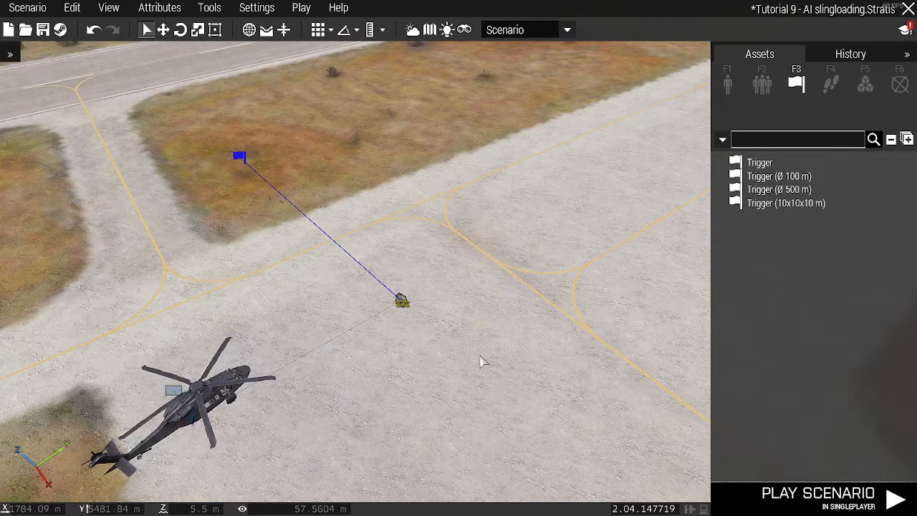
mouse_move(455, 358)
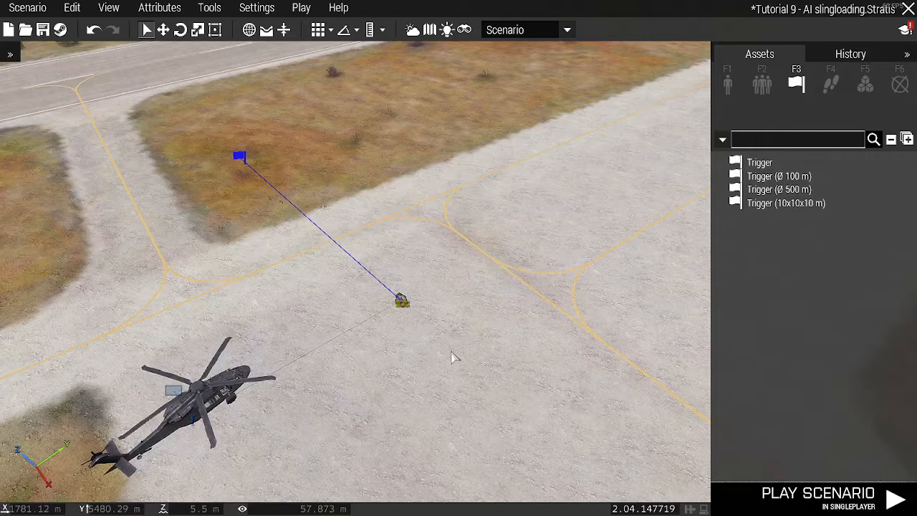